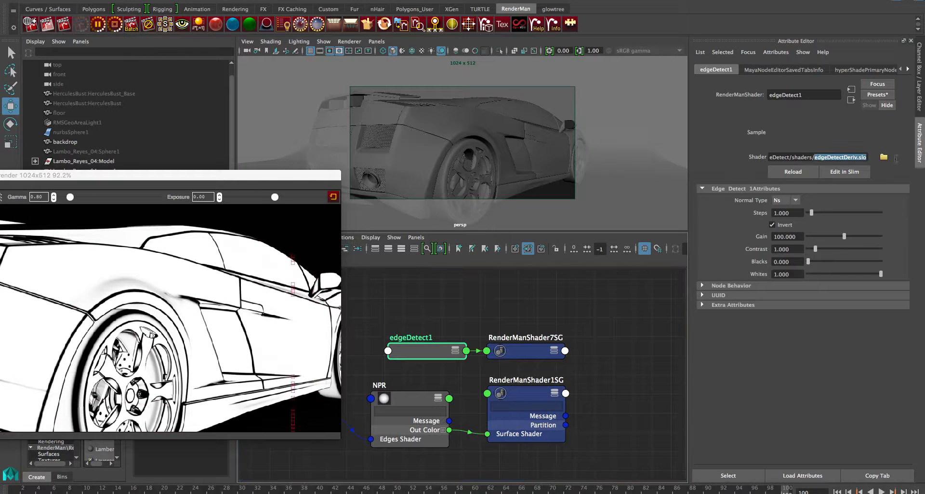
- Enlarge the 'it' render window to show the Catalog beside the edge-detect line render
right_click(426, 350)
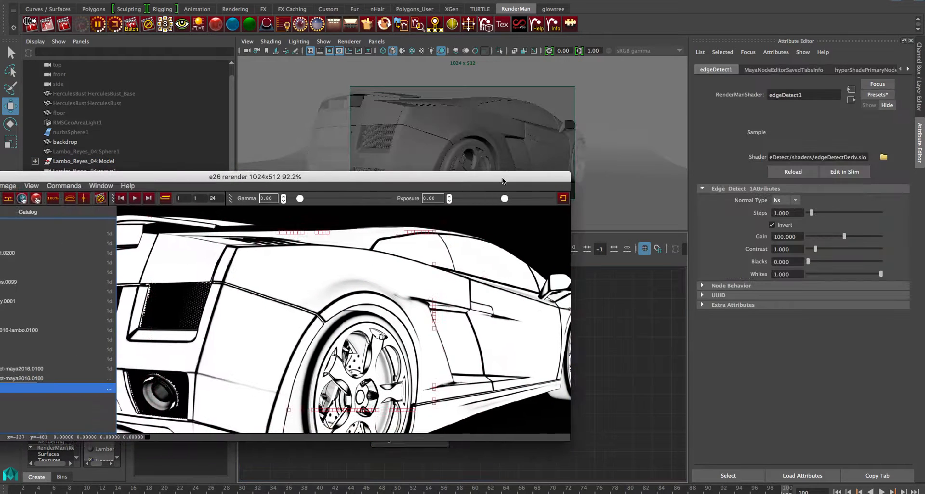
- Toggle the edge-detect Invert option off and back on, keeping white-on-black lines
left_click(772, 225)
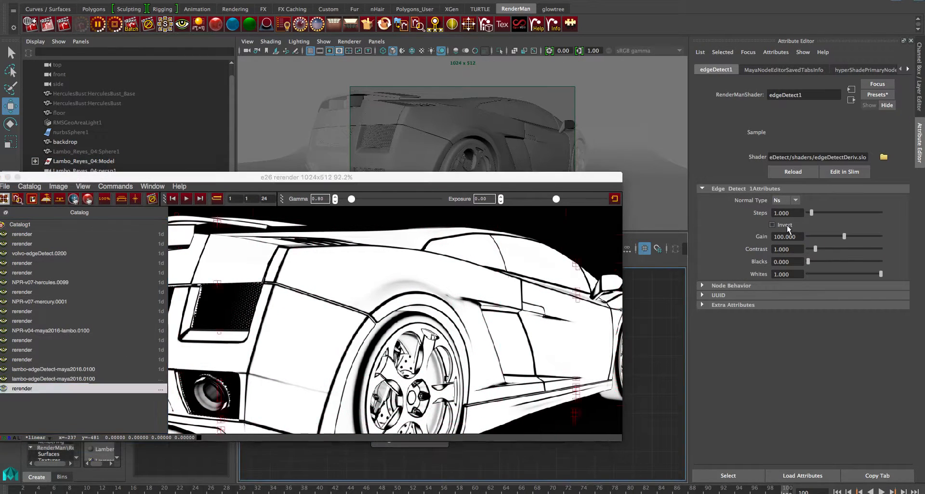
left_click(772, 225)
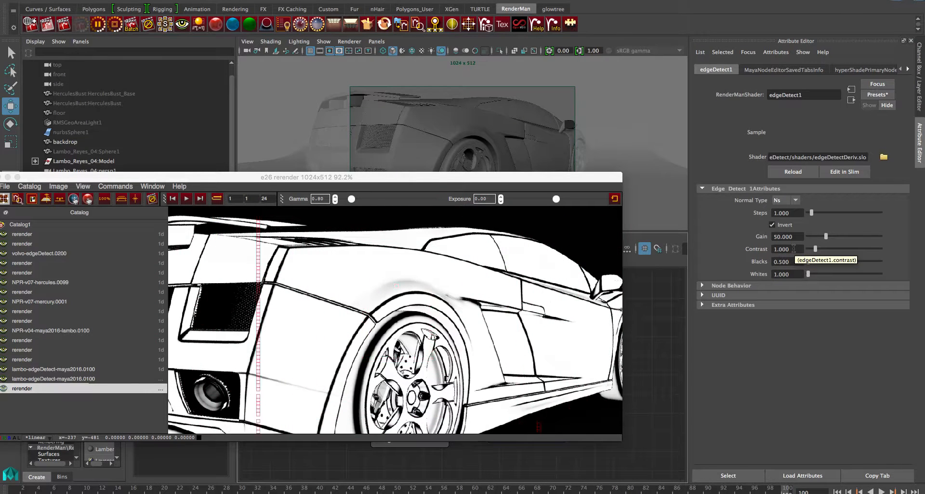
- Re-render the full car and submit the lambo-edgeDetect-maya2016 final-quality job to LocalQueue
left_click(772, 225)
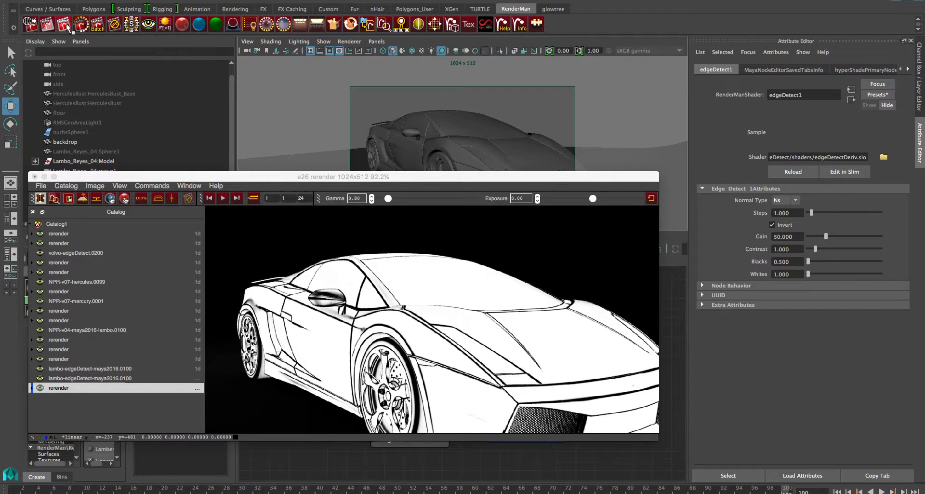
left_click(61, 23)
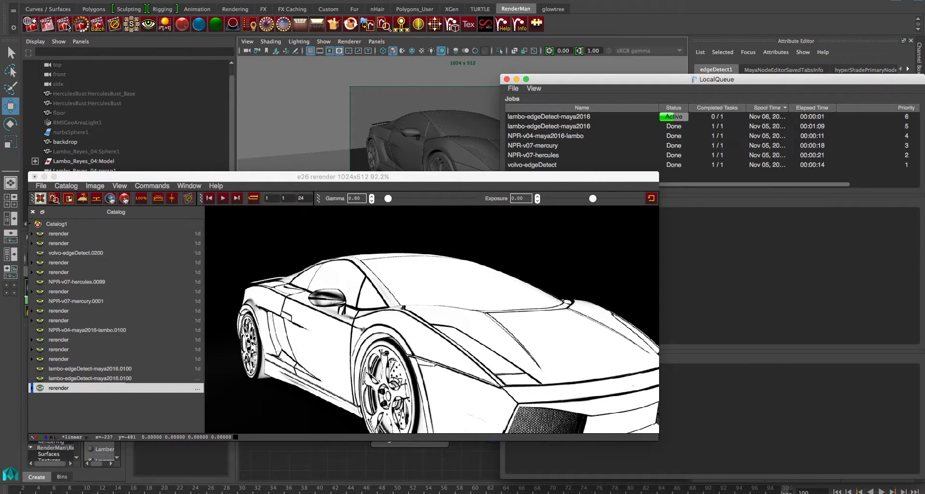